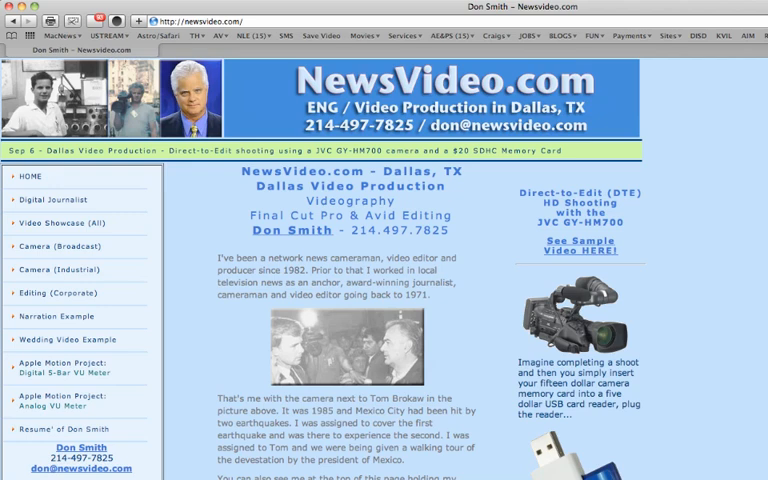
mouse_move(378, 132)
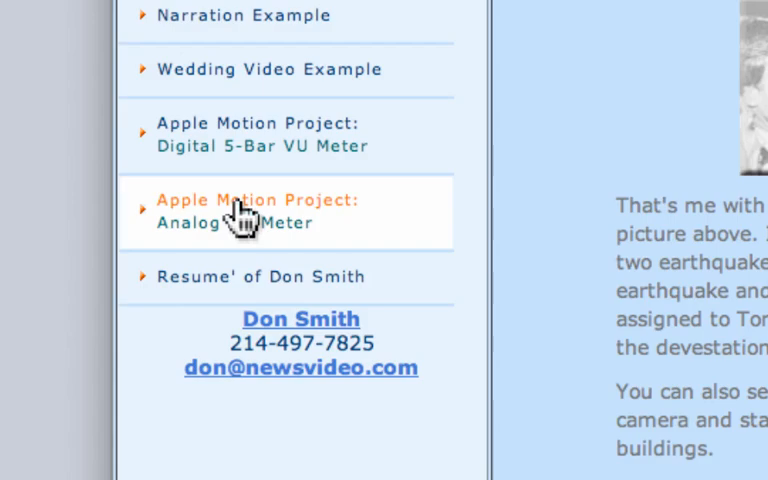
mouse_move(210, 170)
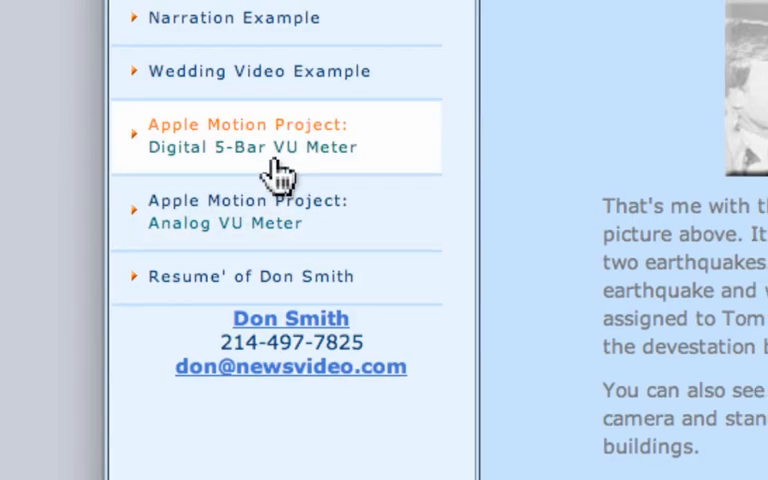
Step: Open the Digital 5-Bar VU Meter project page from the site's sidebar
click(252, 136)
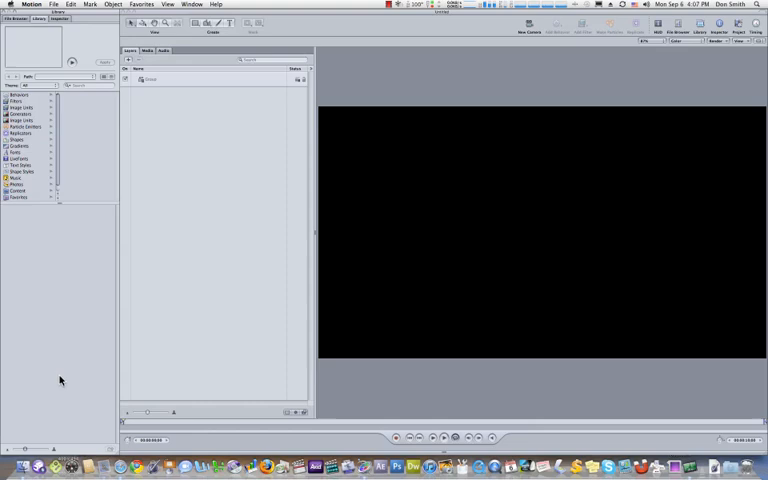
mouse_move(224, 212)
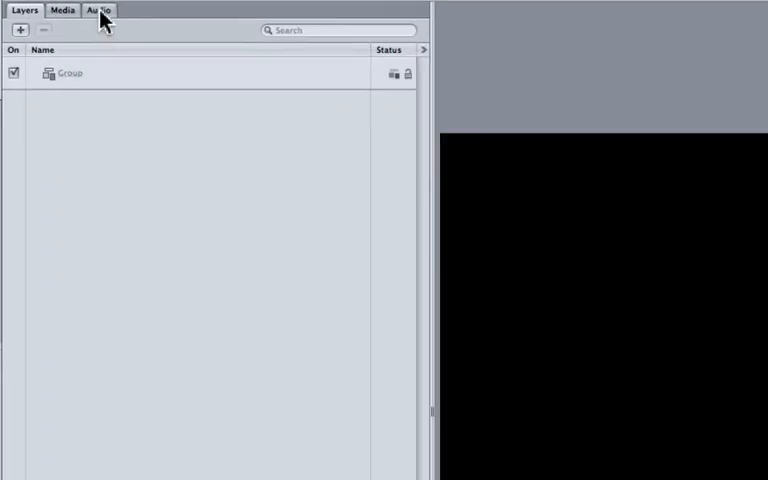
Step: Import Sue Palmer's 'Room Service Boogie' into the project's audio list and select it
click(98, 10)
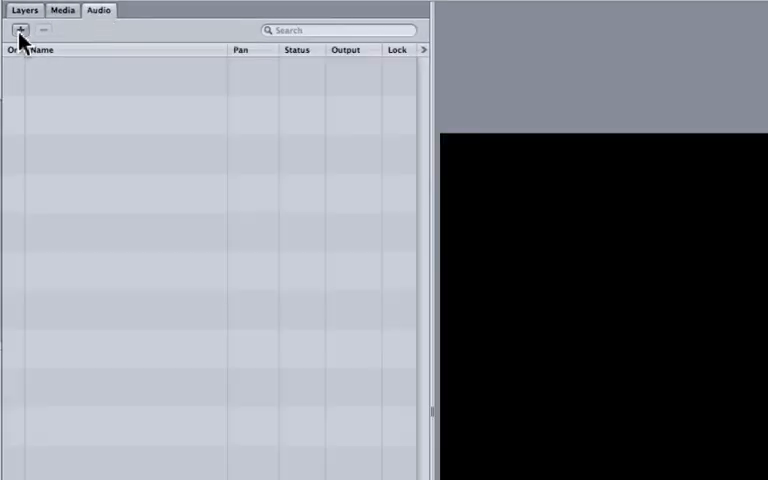
click(20, 30)
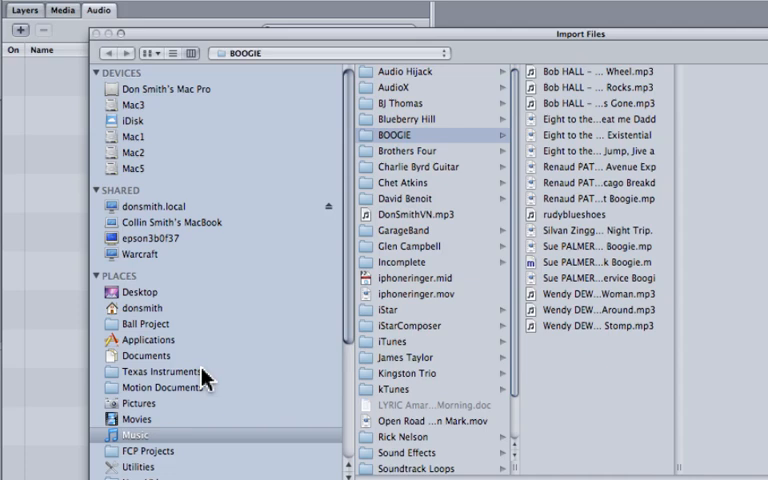
mouse_move(596, 222)
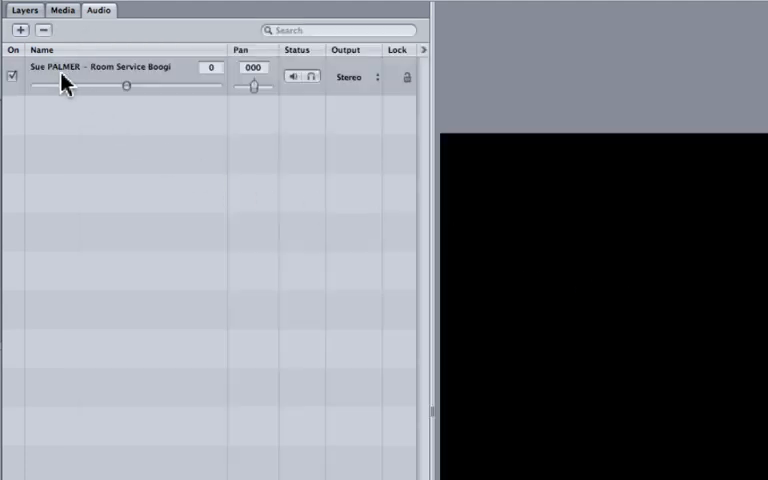
click(24, 10)
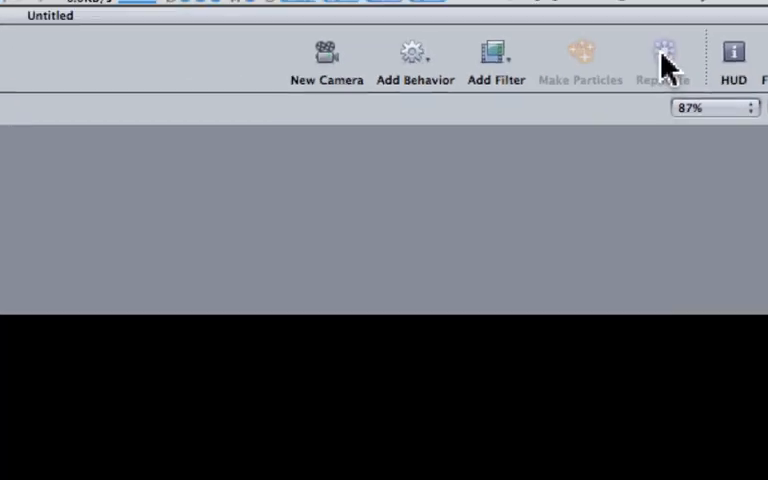
Step: Replicate the rectangle into one column of 18 rows and stretch the stack taller on the canvas
click(662, 56)
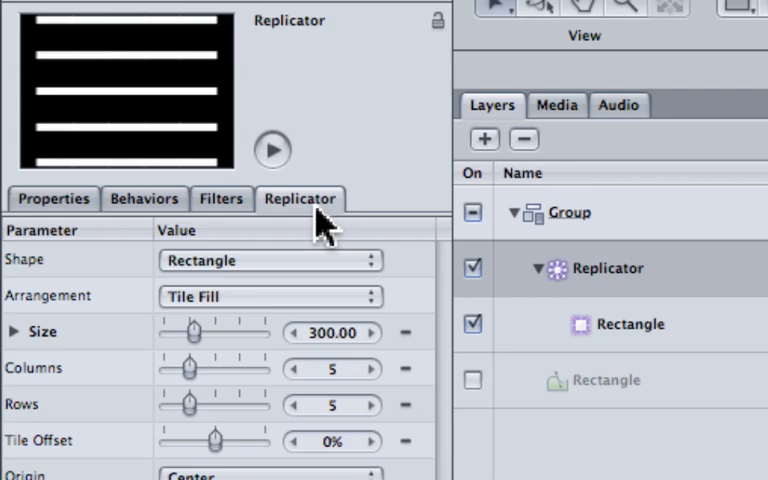
mouse_move(240, 390)
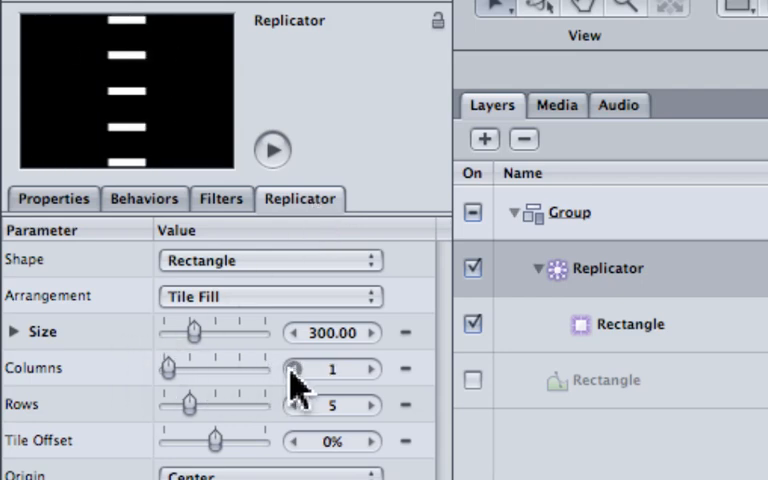
mouse_move(372, 424)
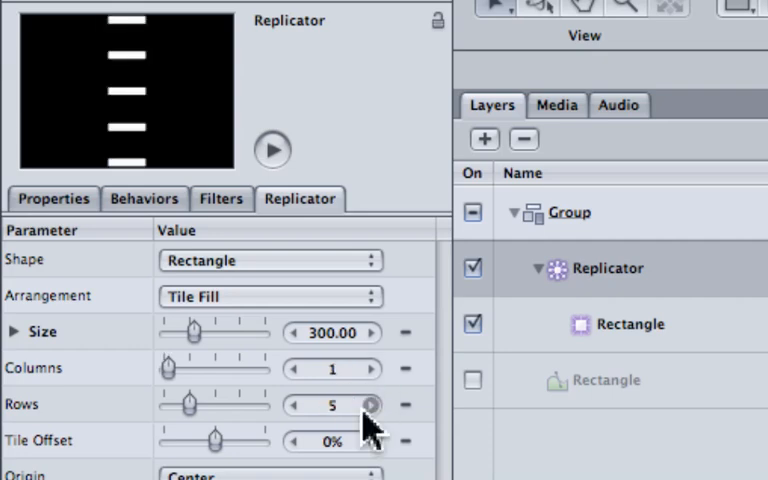
click(372, 400)
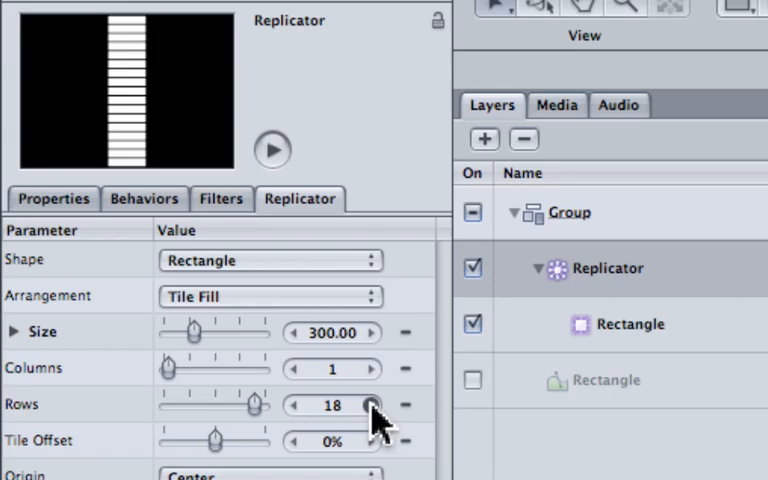
click(370, 400)
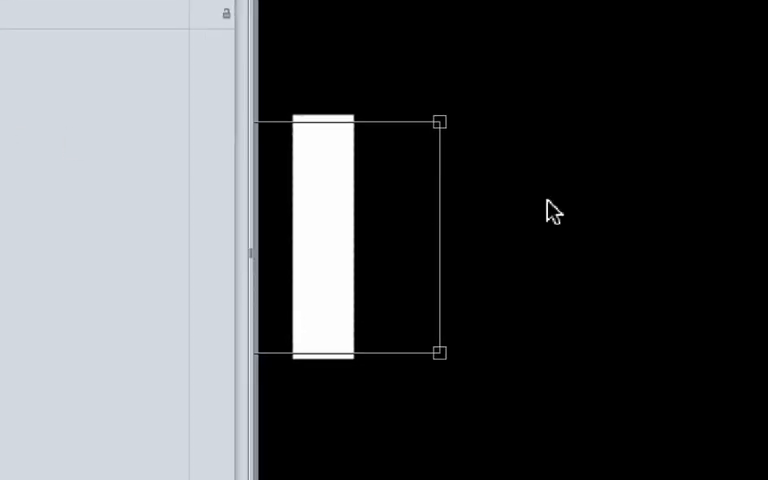
drag(438, 120, 370, 38)
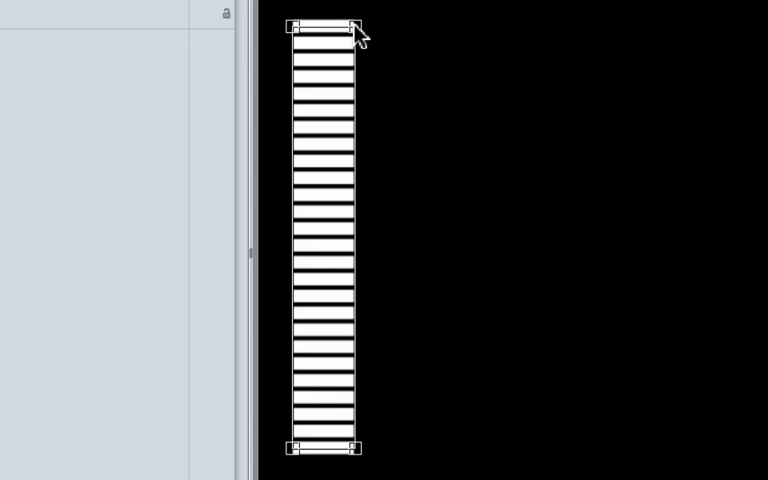
mouse_move(540, 170)
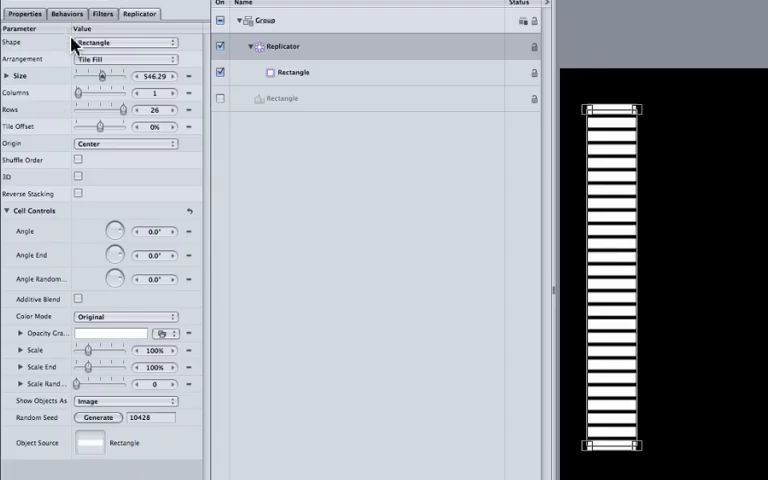
mouse_move(88, 188)
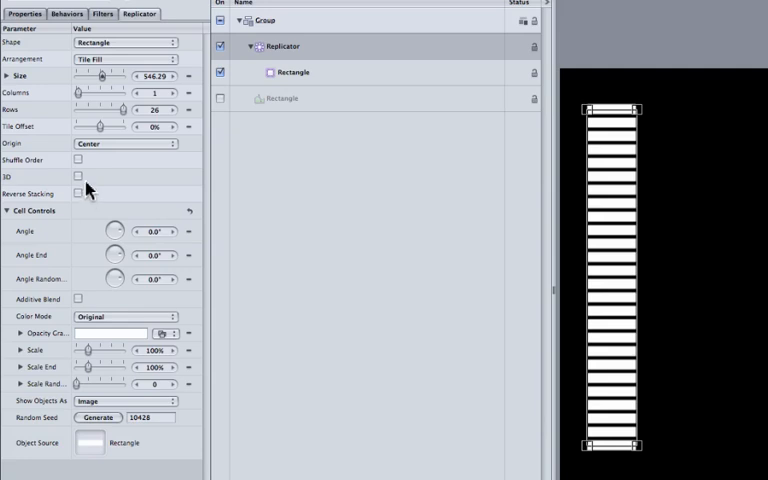
mouse_move(48, 148)
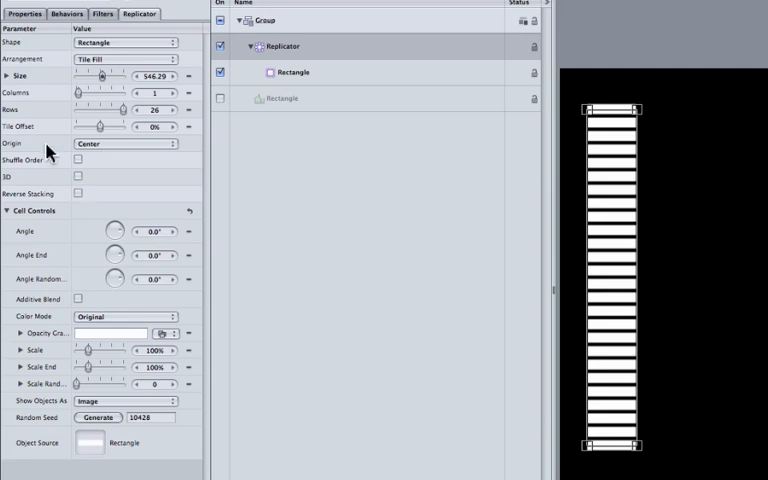
Step: Set the replicator's Origin to Bottom so segments build from the base
click(124, 144)
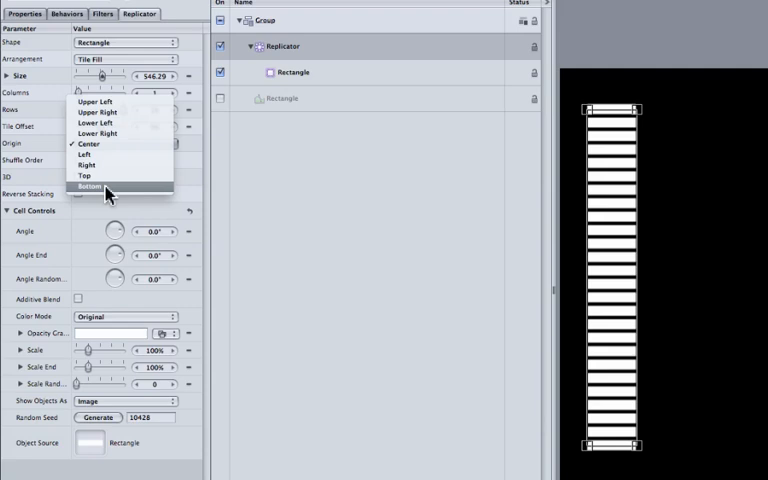
click(90, 188)
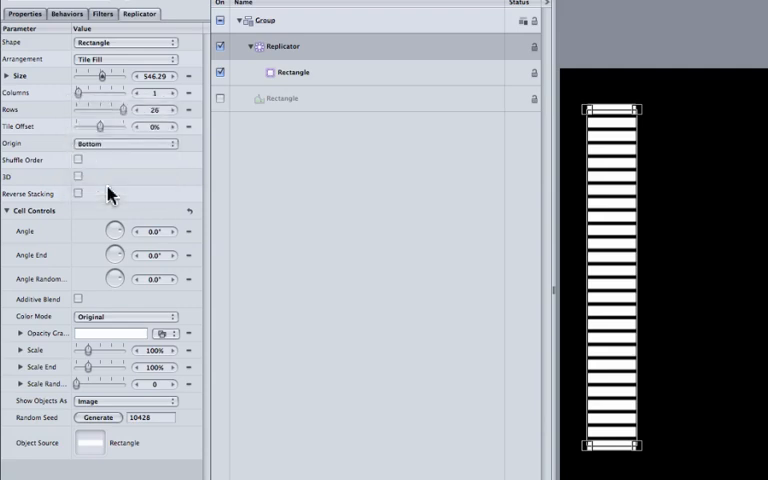
mouse_move(136, 196)
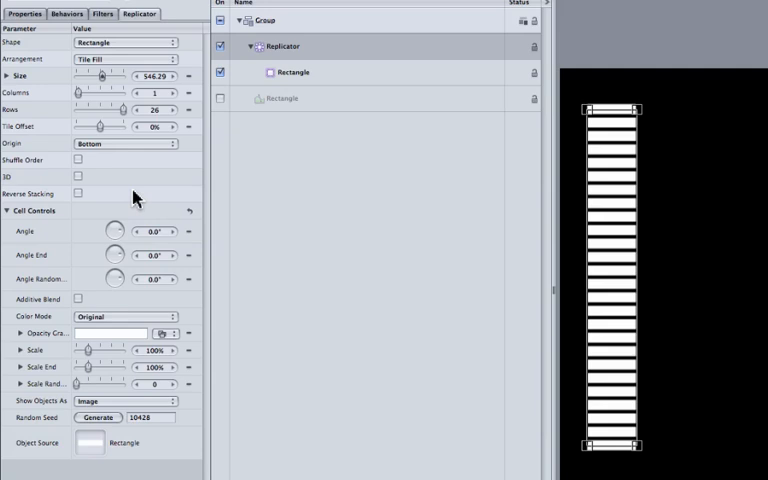
mouse_move(56, 320)
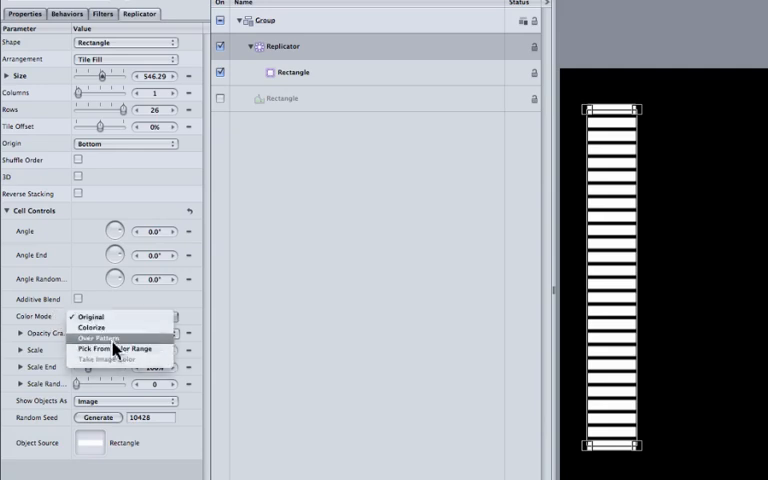
Step: Switch the replicator to a colour gradient across the pattern and recolour its first stop
click(100, 338)
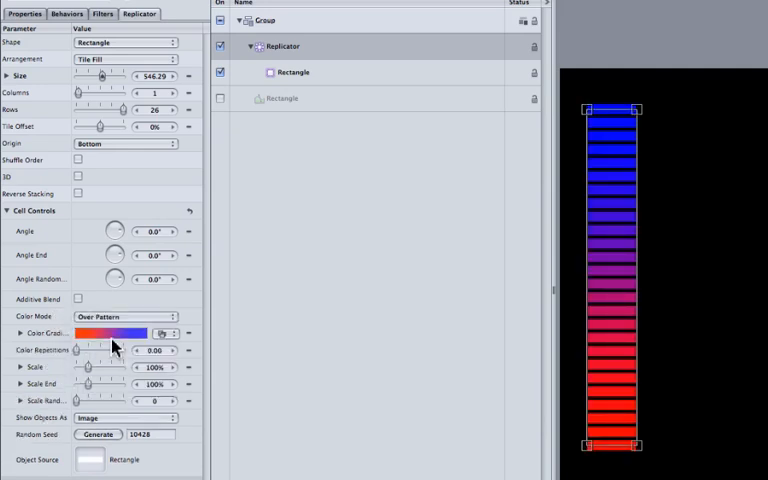
click(20, 332)
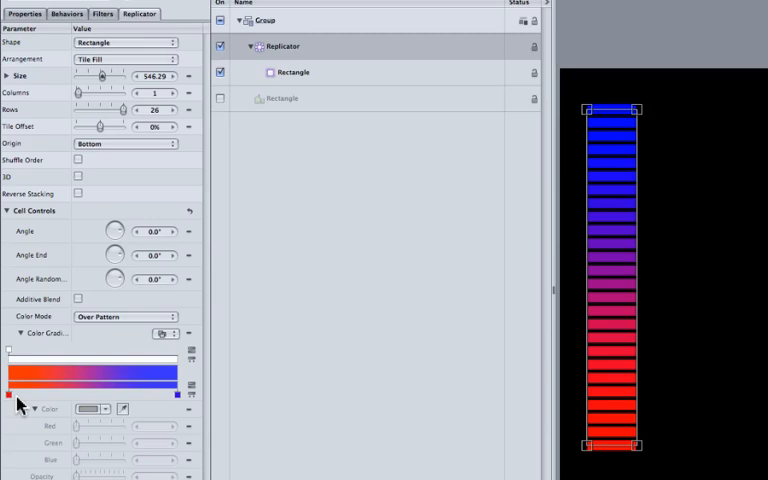
click(8, 400)
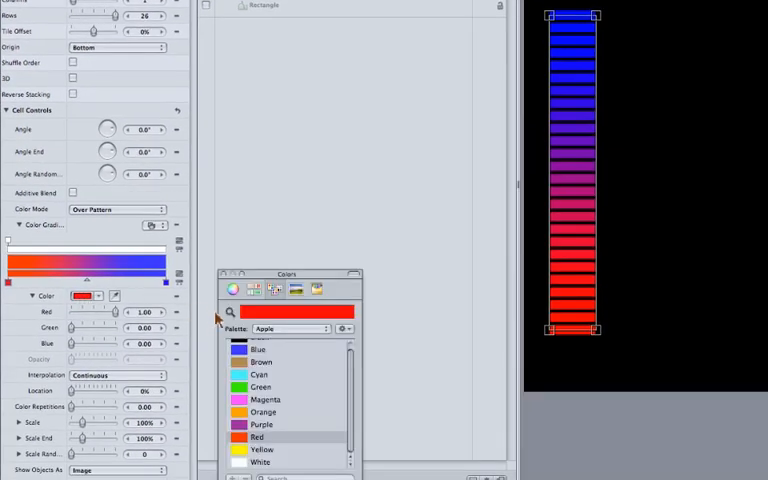
click(260, 388)
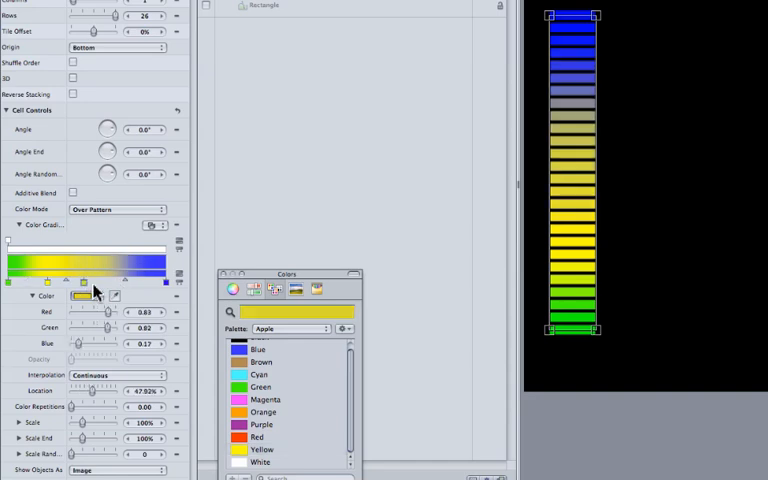
Step: Add an orange stop from the Colors palette and position it between yellow and red
click(262, 412)
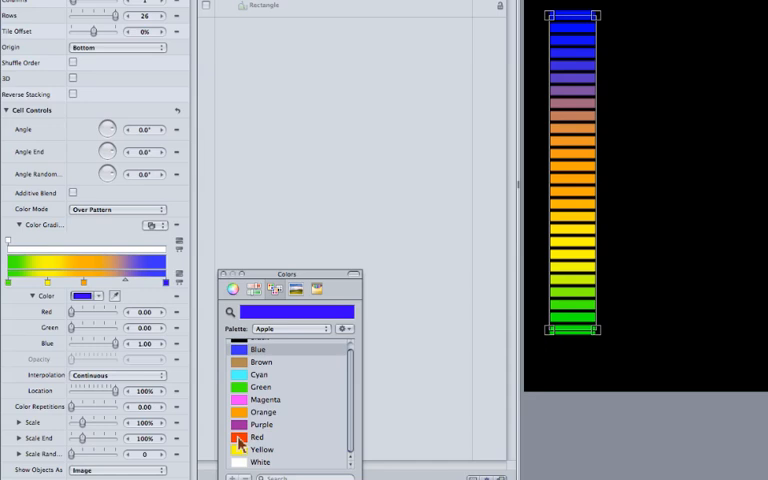
click(258, 436)
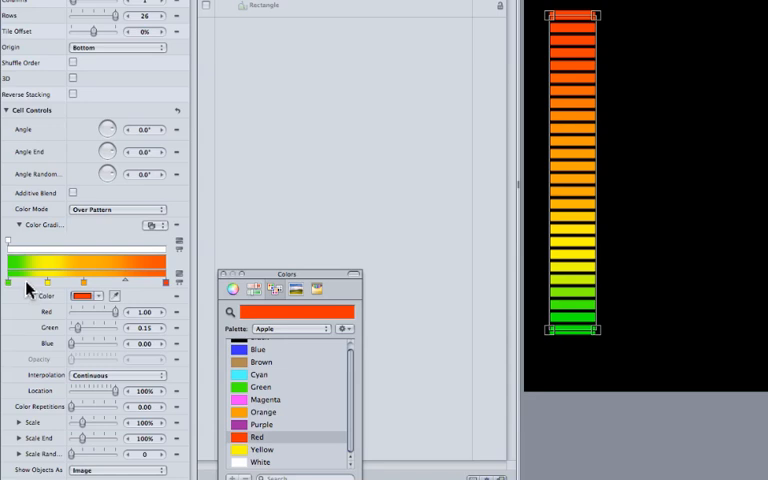
mouse_move(130, 288)
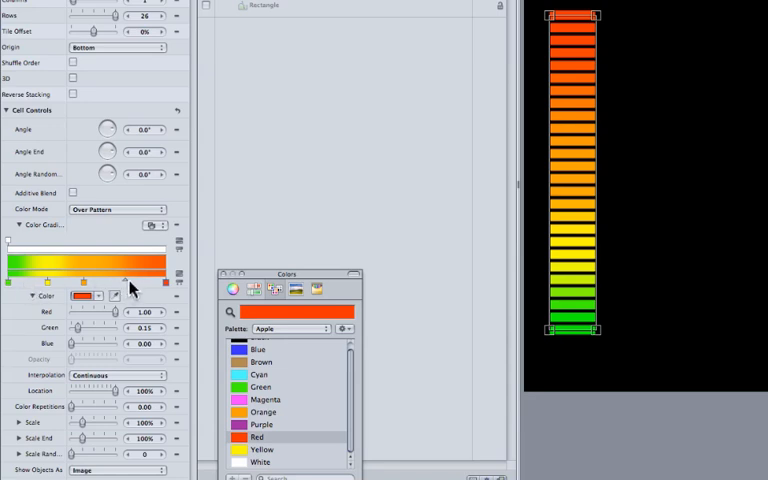
drag(150, 280, 82, 280)
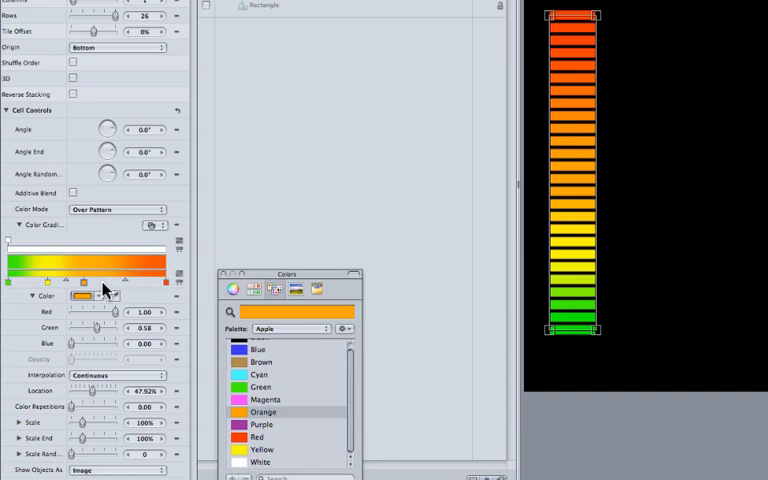
mouse_move(112, 288)
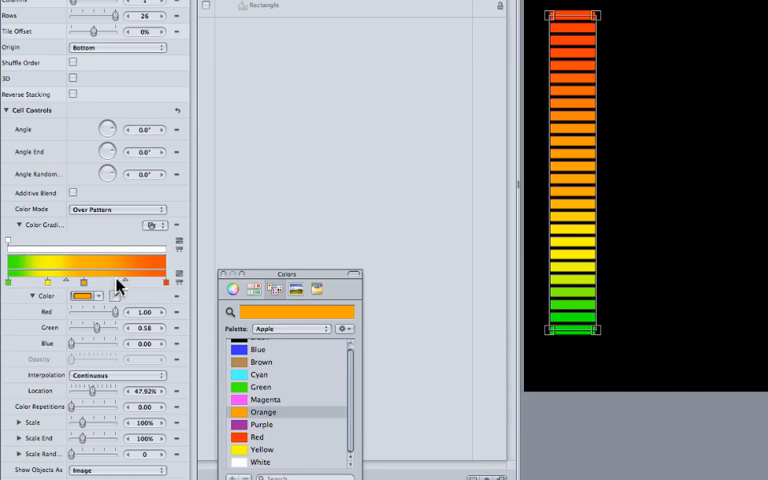
mouse_move(124, 290)
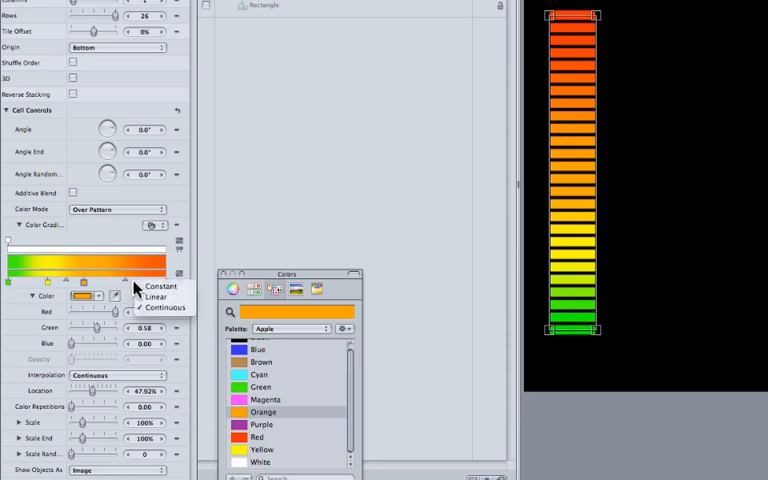
mouse_move(118, 290)
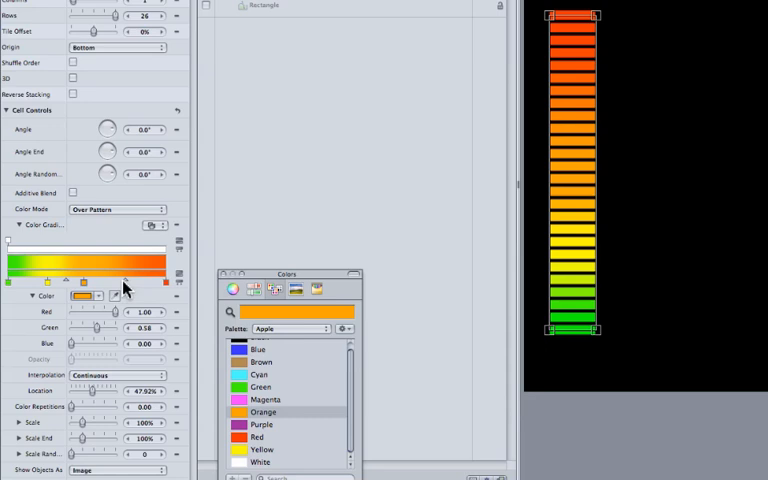
mouse_move(108, 288)
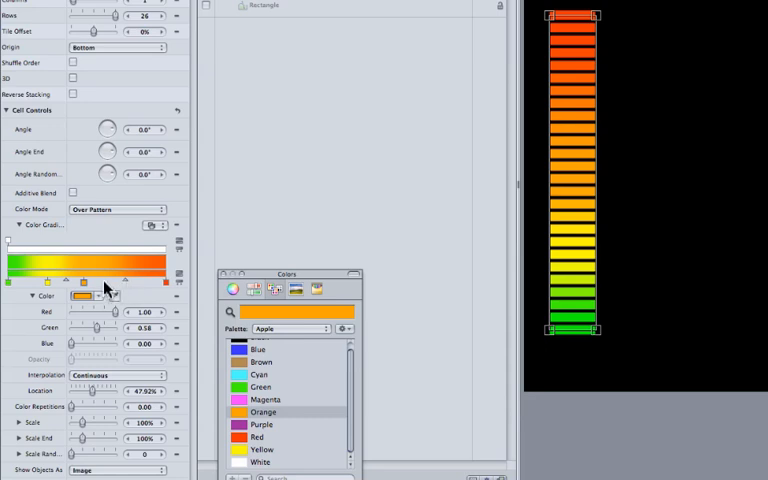
mouse_move(12, 292)
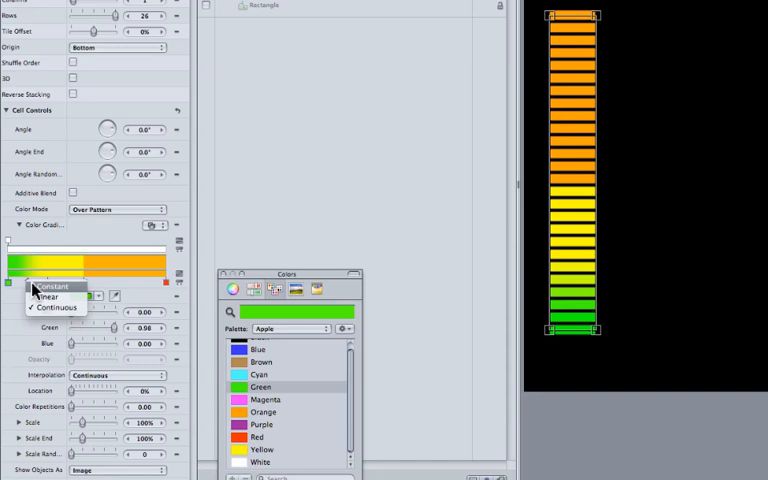
Step: Set the gradient tags' interpolation to Constant for hard colour steps
click(48, 286)
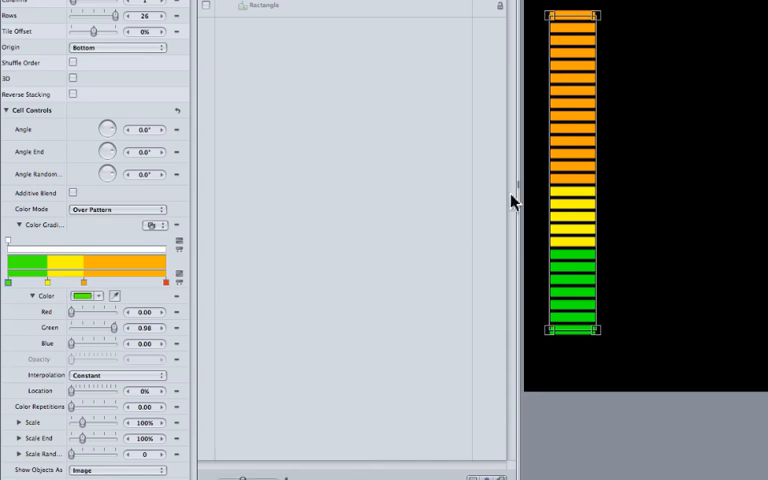
mouse_move(584, 348)
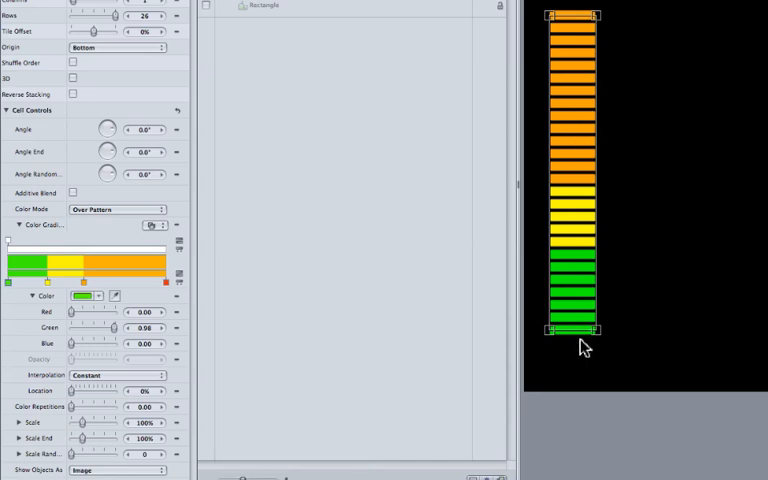
mouse_move(580, 190)
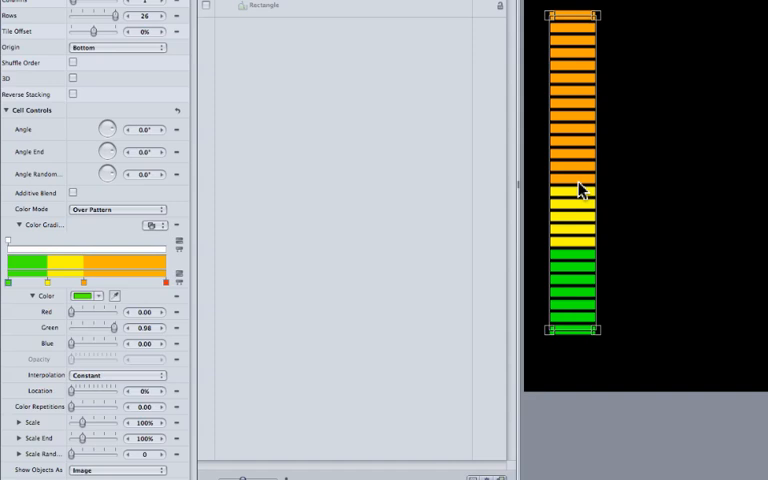
mouse_move(244, 300)
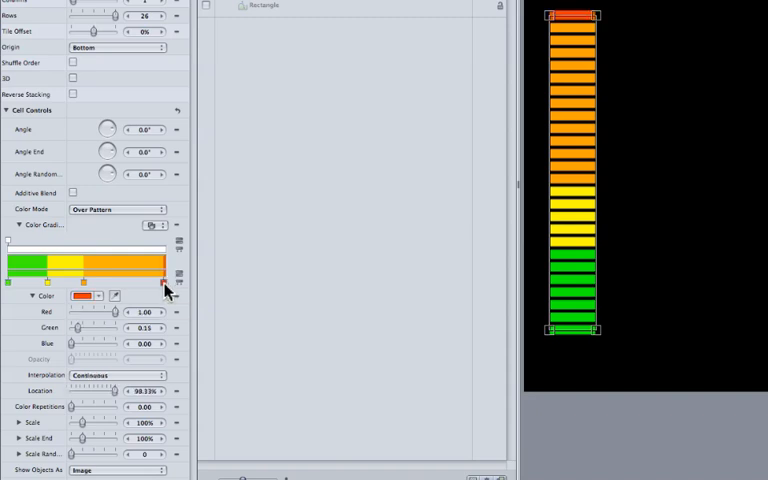
Step: Place a red stop at the gradient's top end and push yellow rightward to widen green
drag(164, 286, 150, 286)
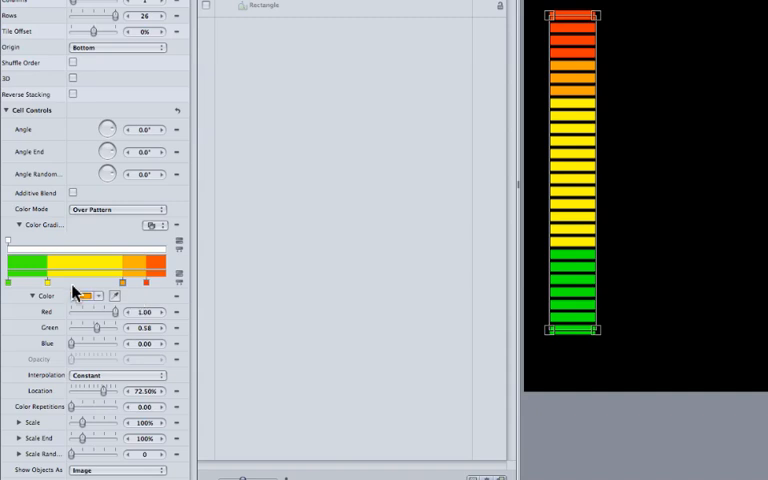
drag(100, 284, 84, 284)
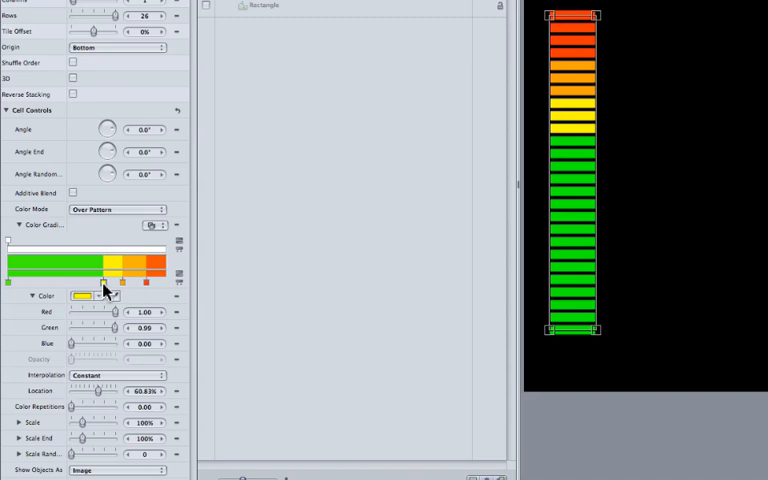
drag(96, 392, 92, 392)
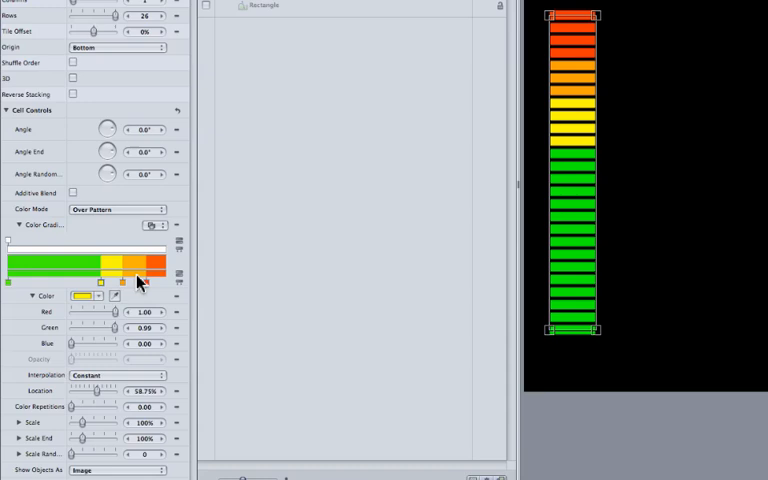
Step: Add a Sequence Replicator behaviour sequencing Opacity at 0%
click(282, 52)
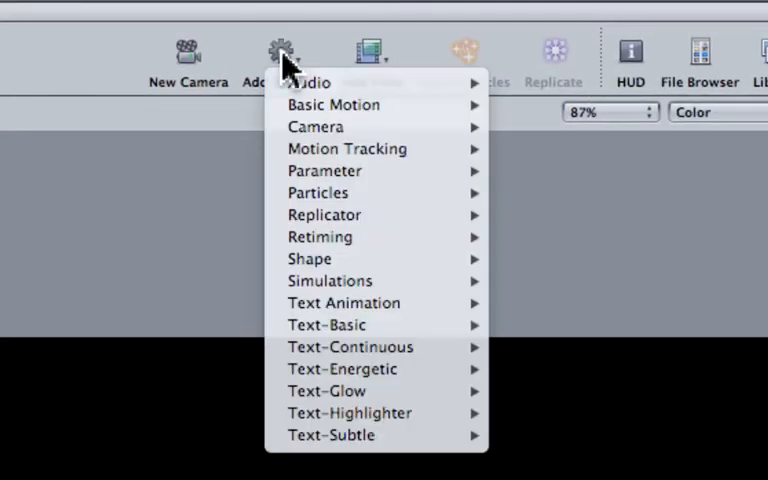
mouse_move(324, 216)
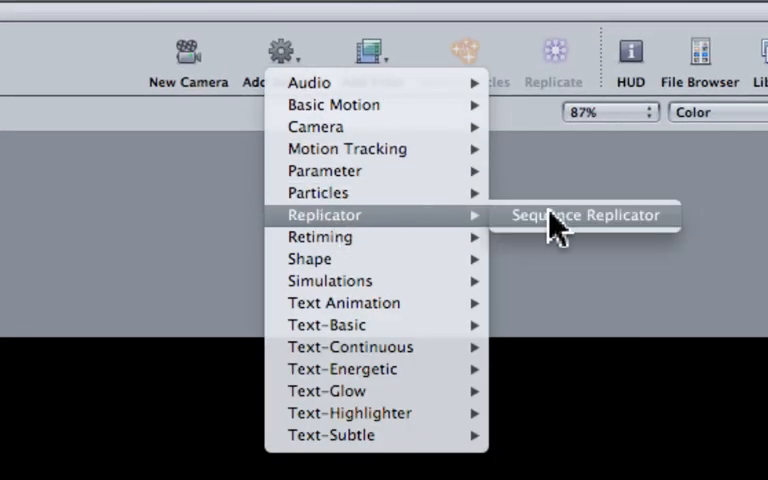
click(586, 214)
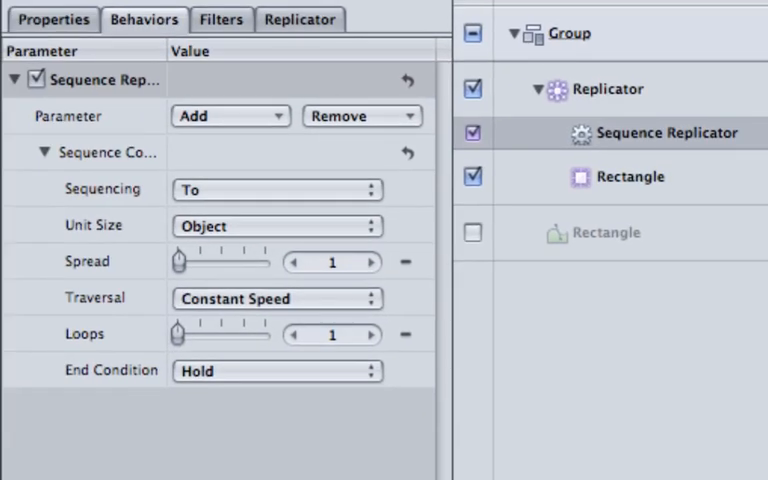
mouse_move(96, 104)
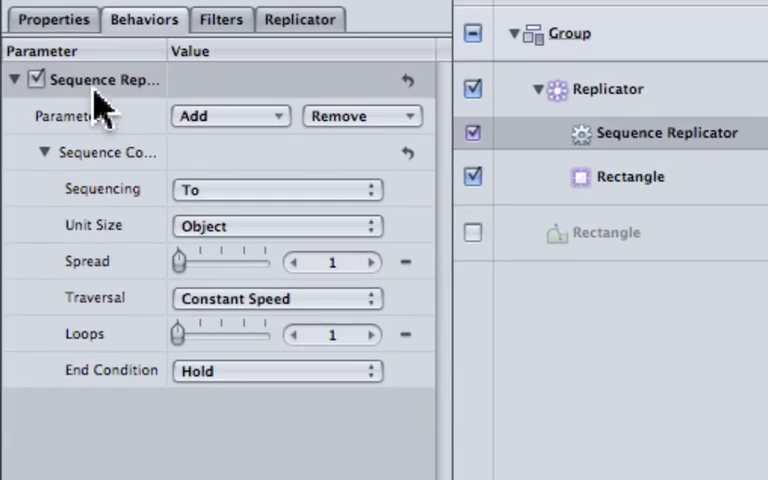
mouse_move(240, 130)
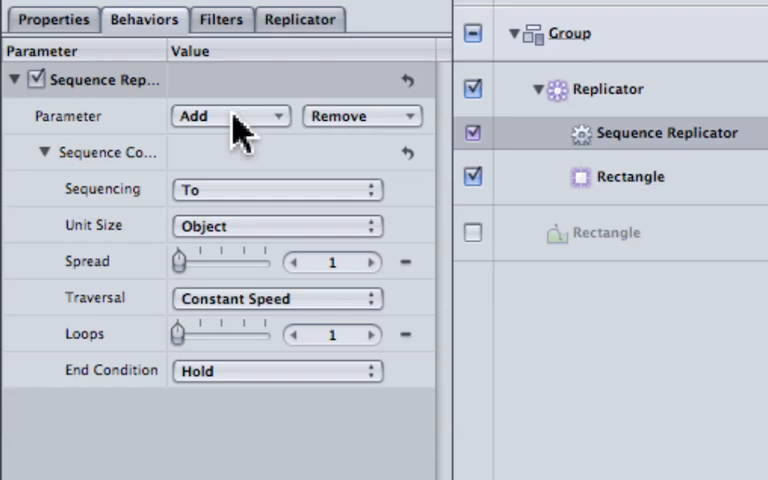
click(230, 116)
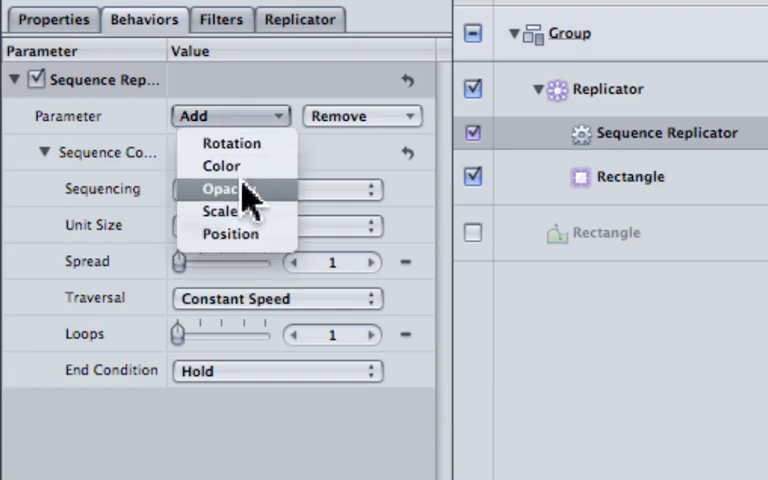
click(224, 188)
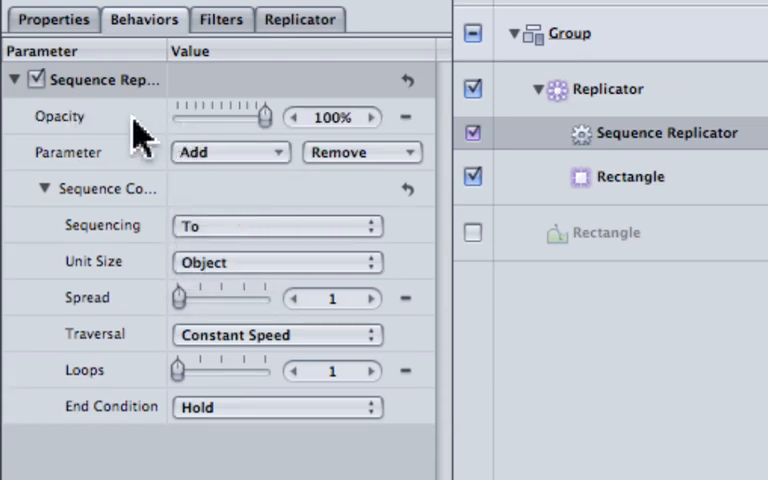
drag(272, 116, 262, 116)
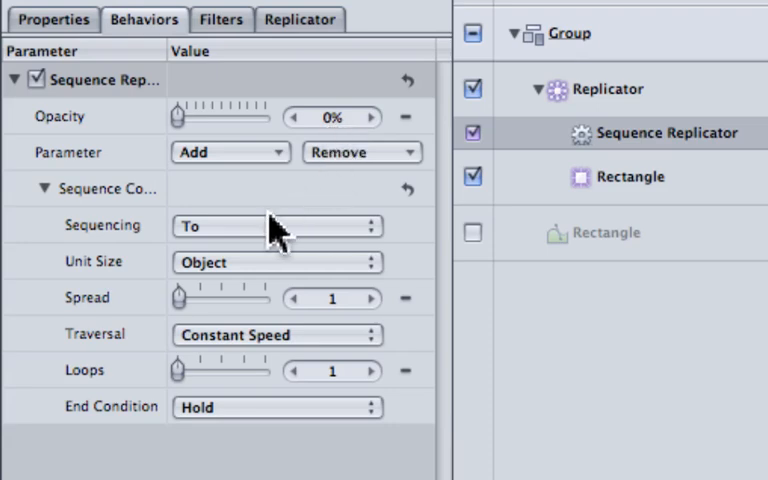
Step: Set the behaviour's Sequencing to From with Spread 0
click(276, 226)
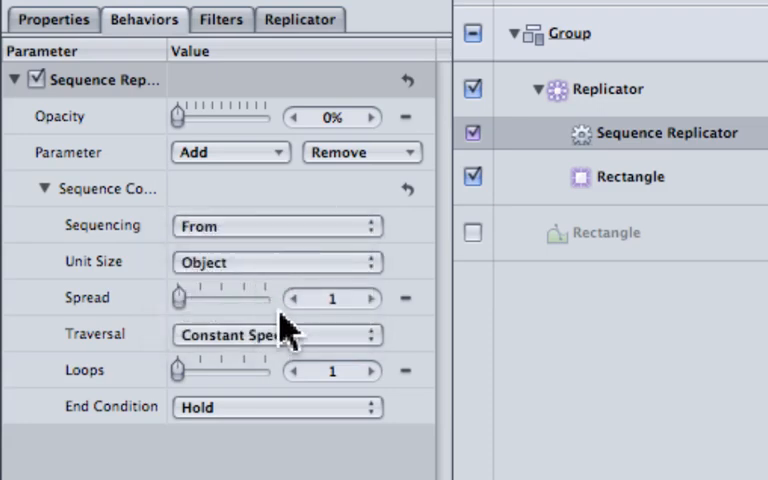
click(296, 300)
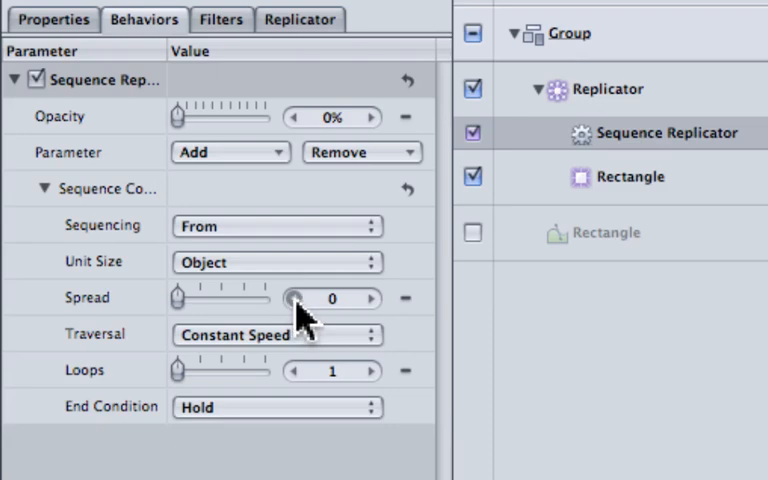
click(276, 336)
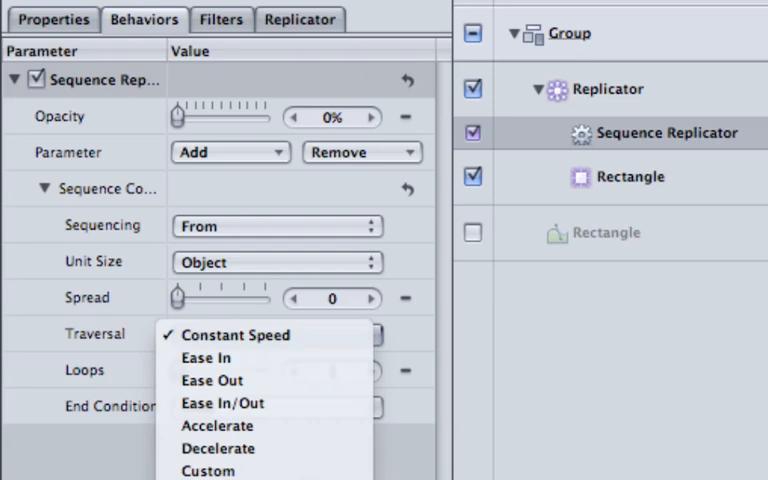
Step: Set Traversal to Custom, scrub Location 0–100% to light the meter bottom-up, return to 0%
click(208, 472)
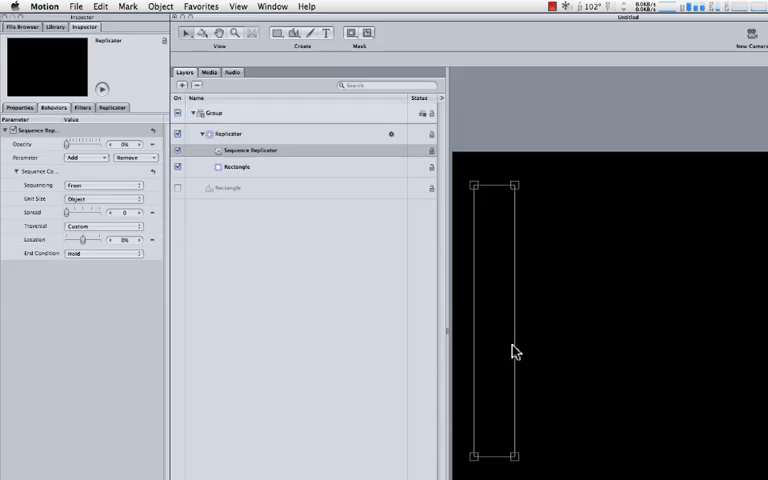
mouse_move(500, 320)
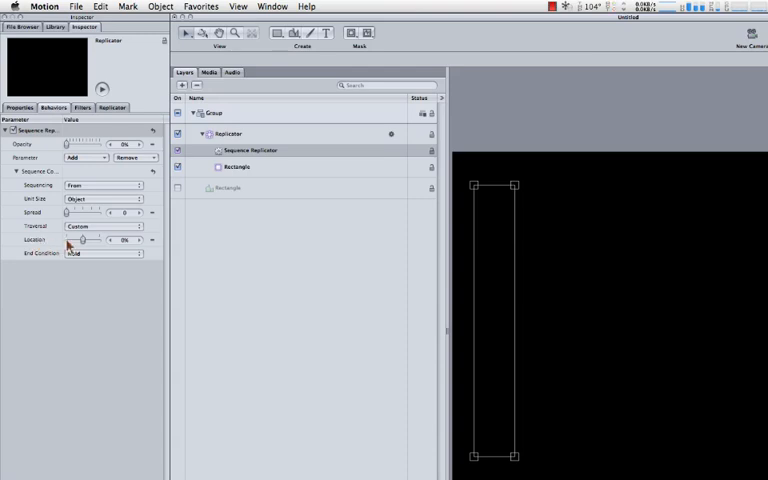
drag(68, 240, 90, 240)
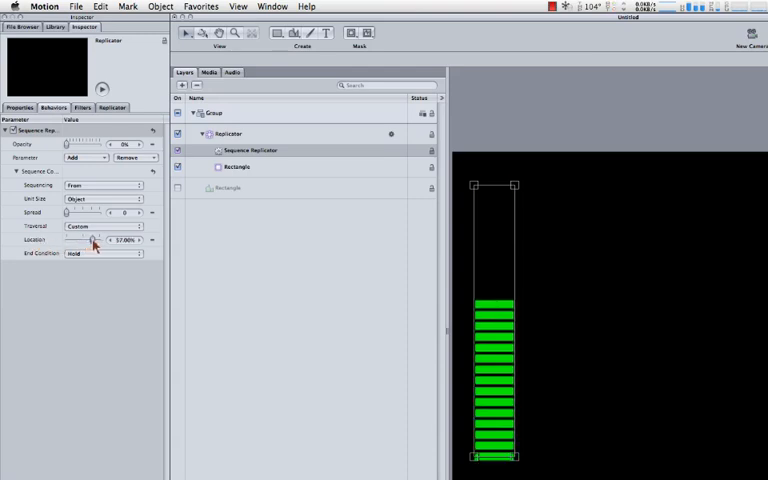
drag(92, 240, 118, 240)
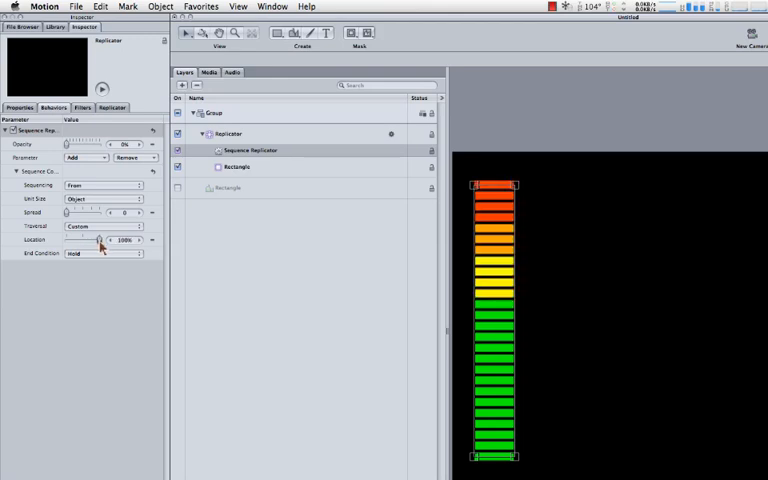
drag(96, 240, 86, 240)
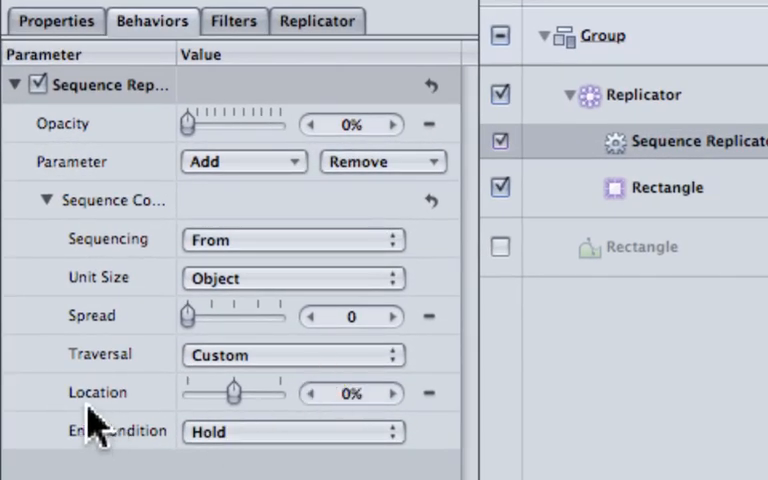
Step: Drive the sequence's Location parameter with an Audio parameter behaviour
click(292, 432)
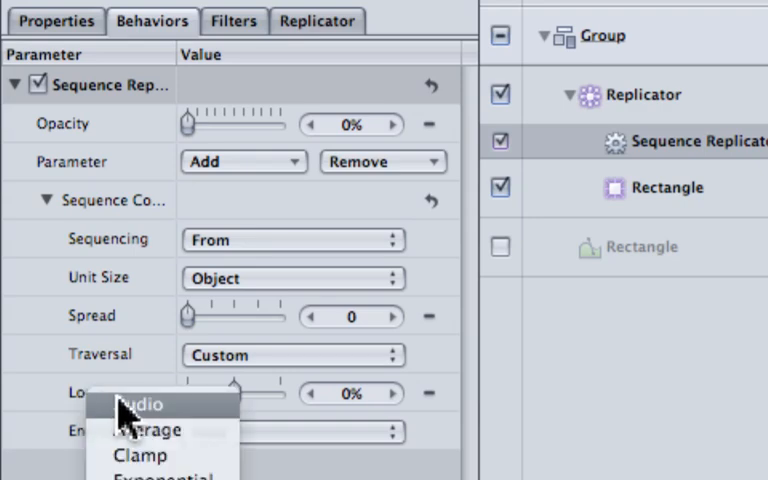
click(138, 404)
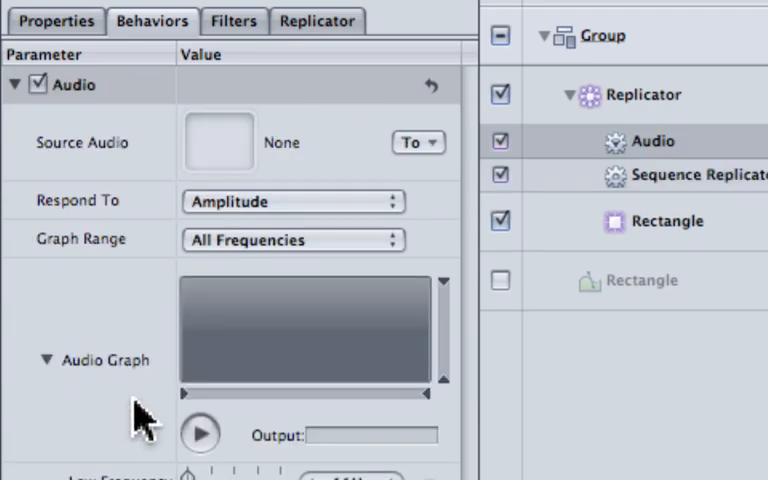
mouse_move(184, 190)
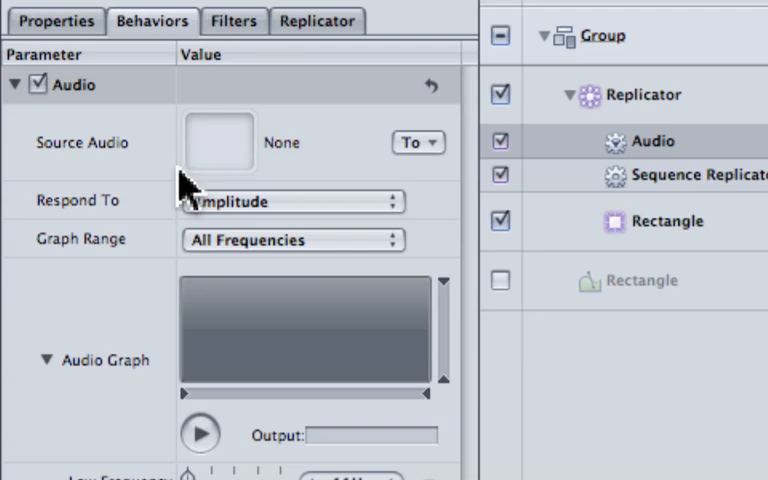
mouse_move(420, 150)
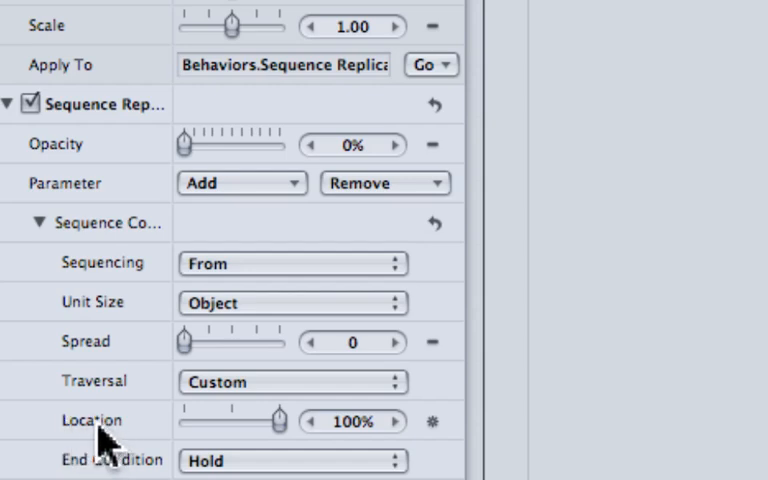
click(290, 382)
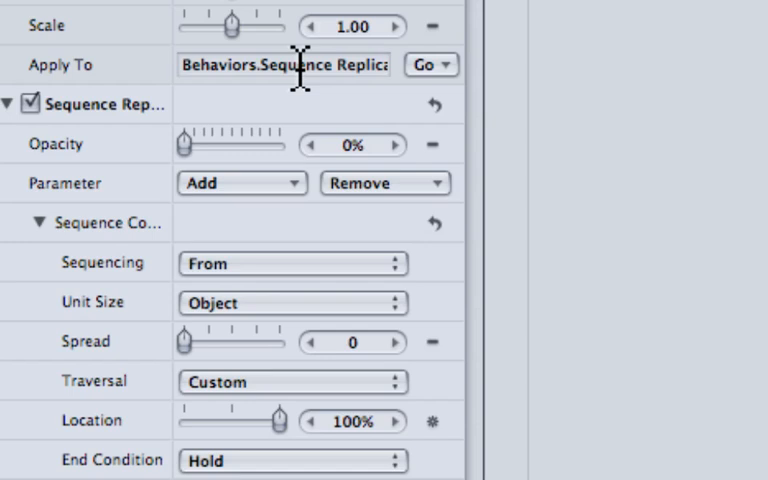
mouse_move(356, 96)
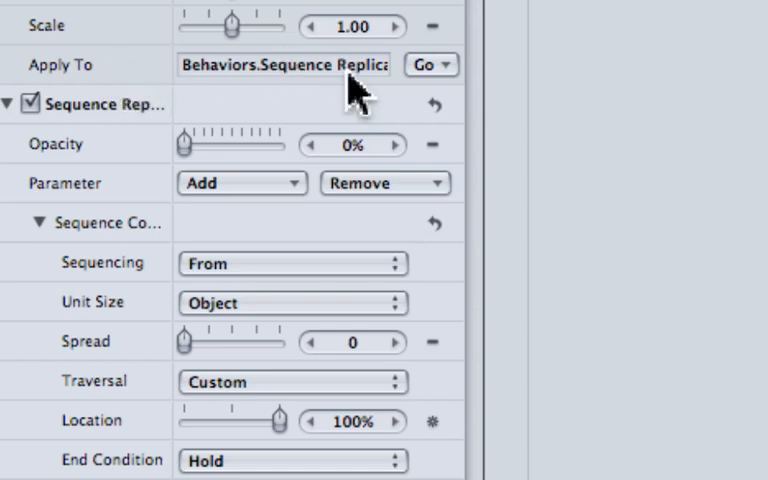
mouse_move(118, 448)
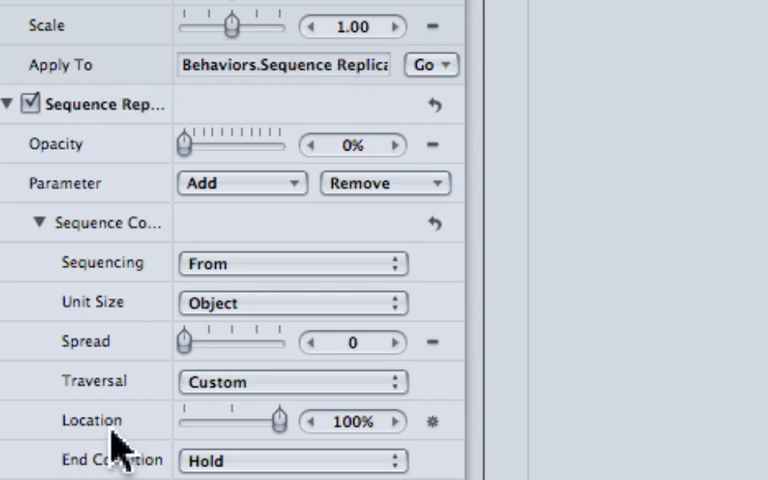
click(430, 64)
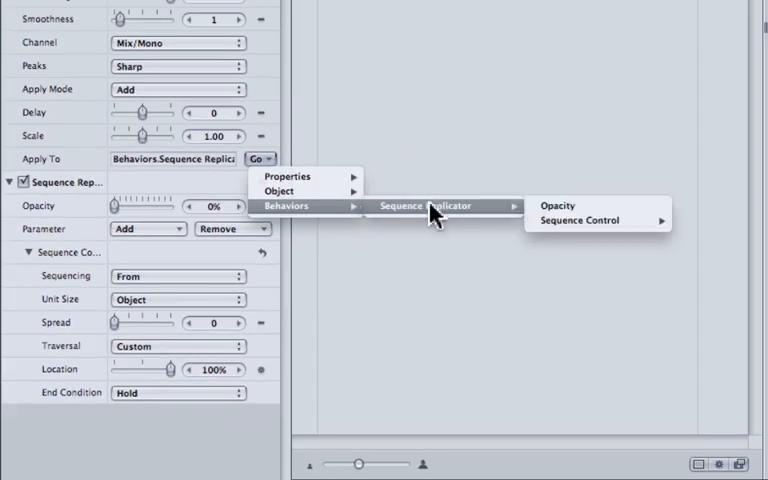
mouse_move(580, 220)
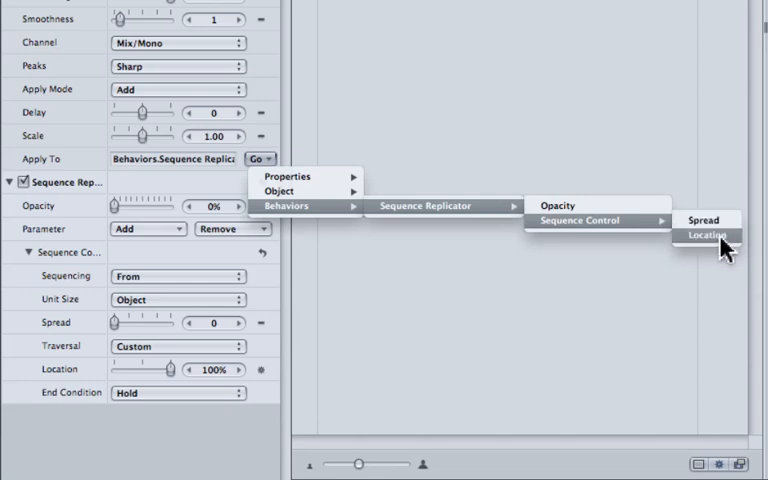
mouse_move(362, 220)
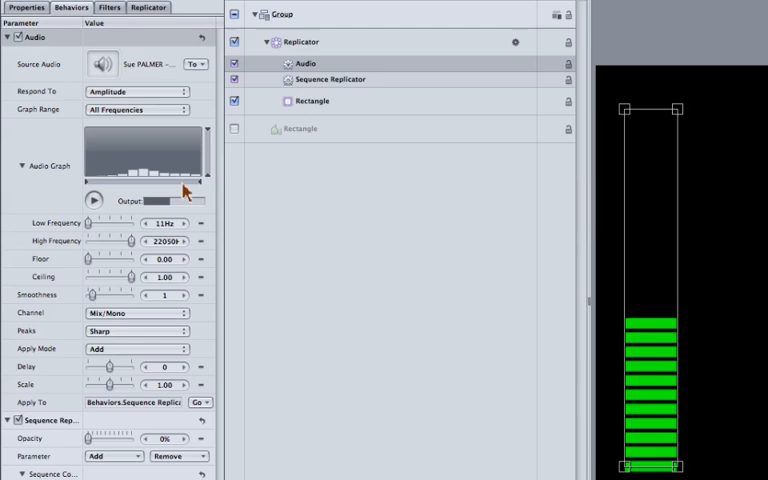
mouse_move(208, 138)
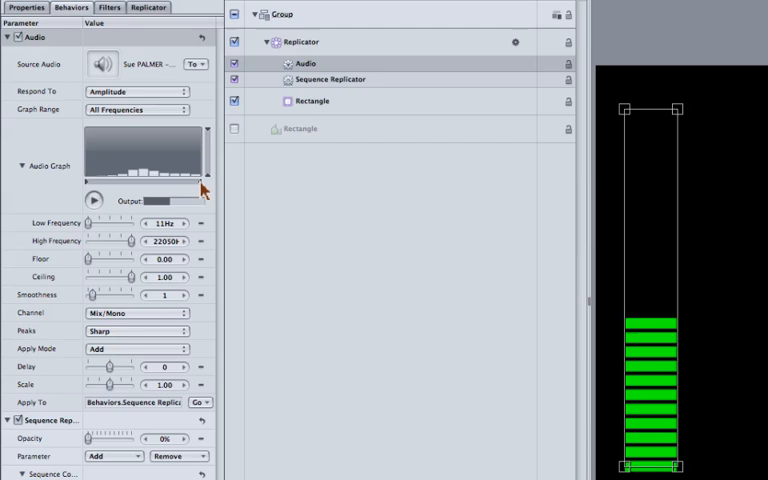
Step: Narrow the Audio Graph frequency range, preview playback, and lower the Ceiling so more segments light
drag(128, 240, 116, 240)
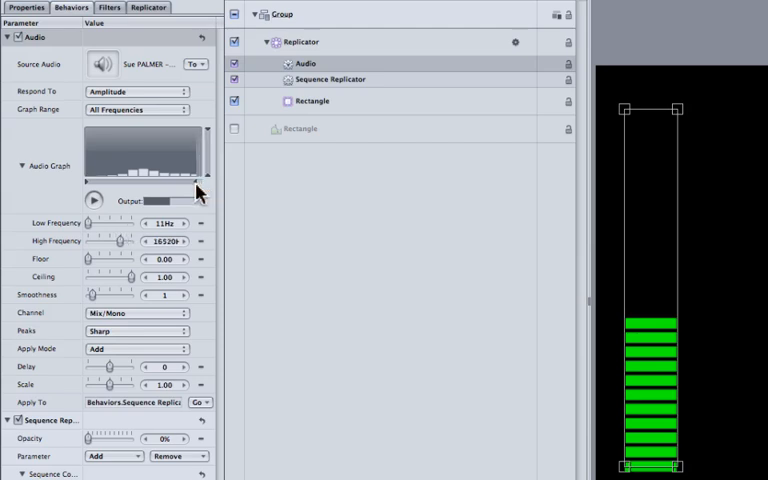
drag(118, 240, 92, 240)
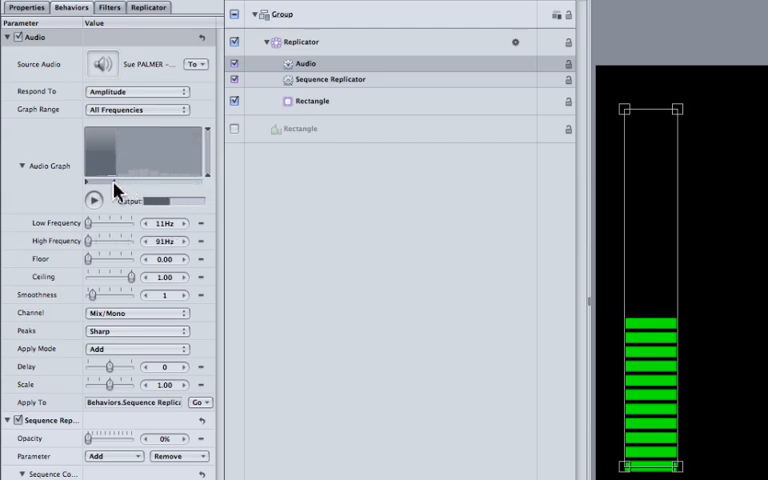
click(94, 200)
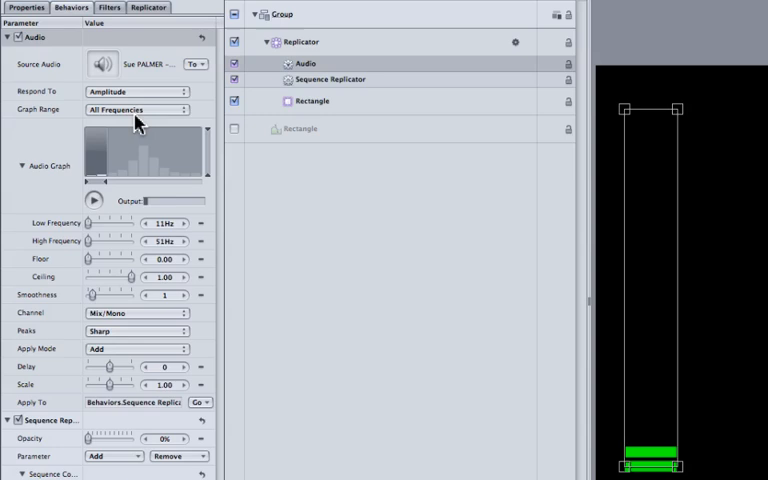
mouse_move(122, 192)
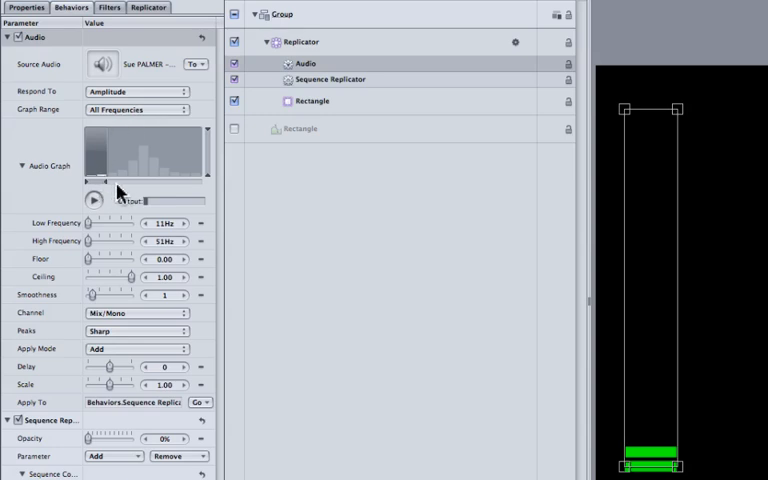
mouse_move(150, 140)
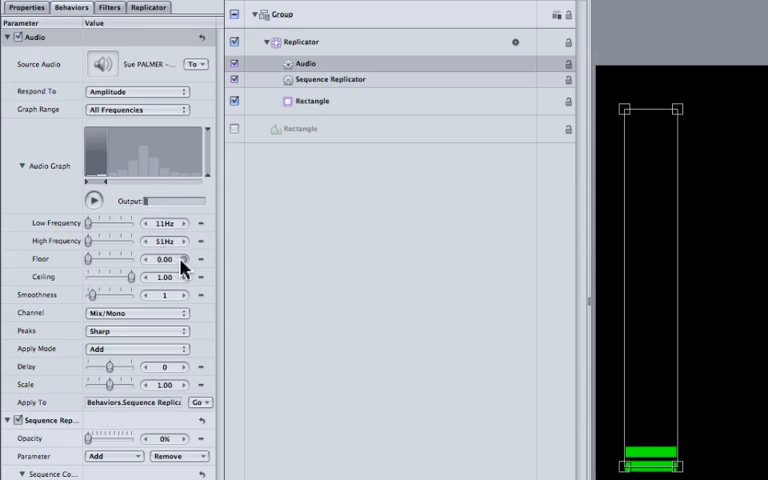
mouse_move(136, 284)
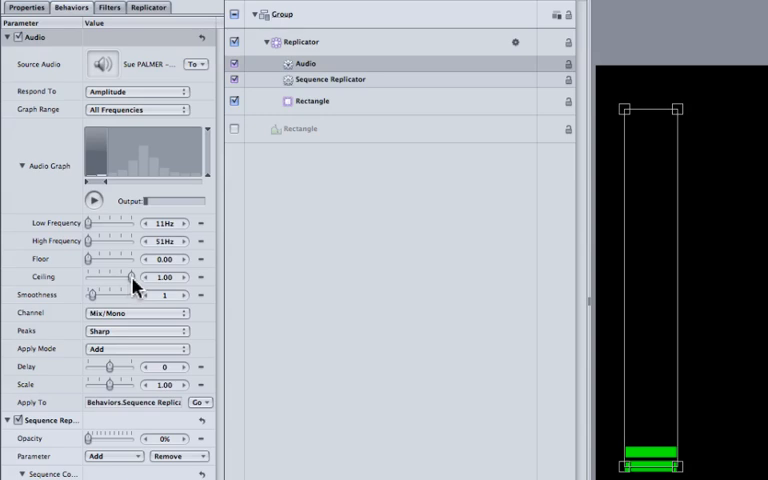
drag(136, 276, 118, 276)
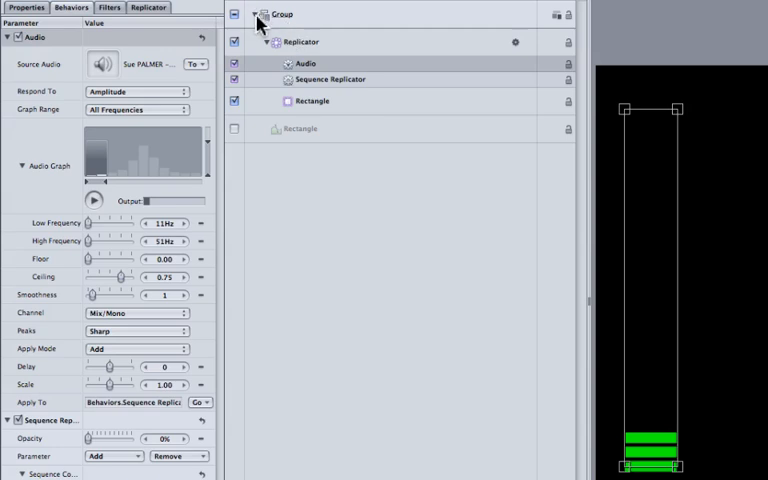
Step: Rename the collapsed meter group 'Bar', duplicate it into Bar2, and expand the copy
click(262, 14)
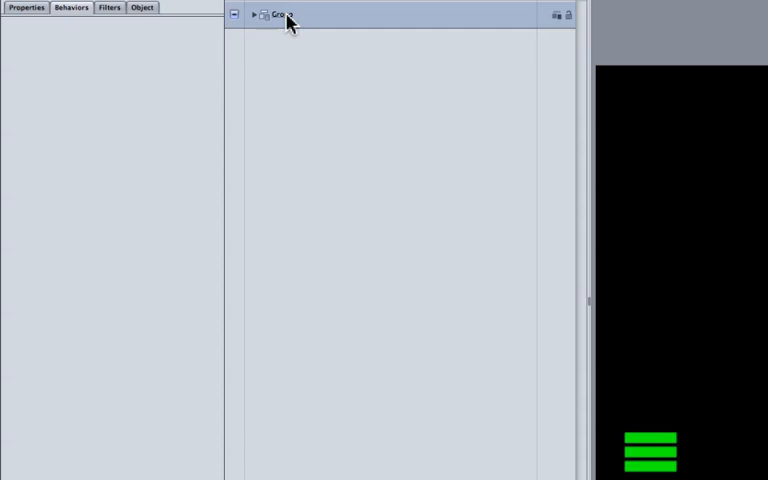
click(280, 14)
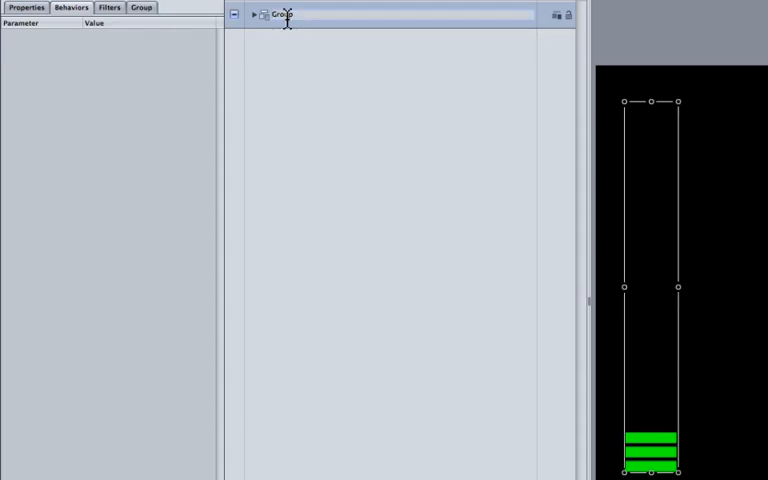
text(Bar2)
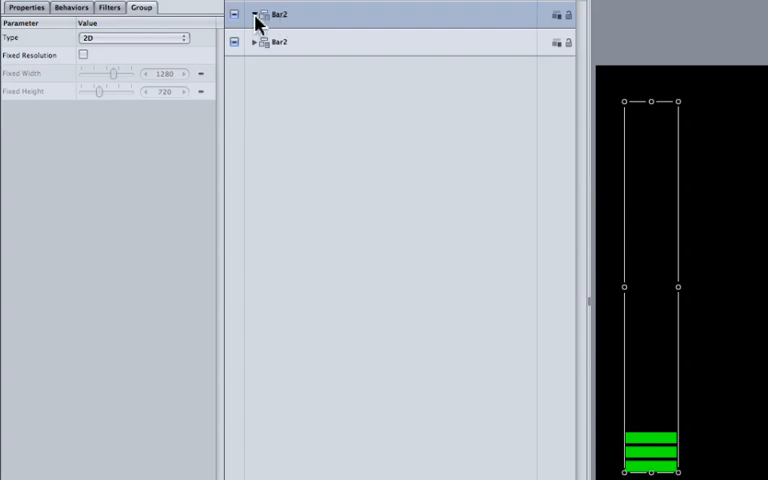
click(254, 14)
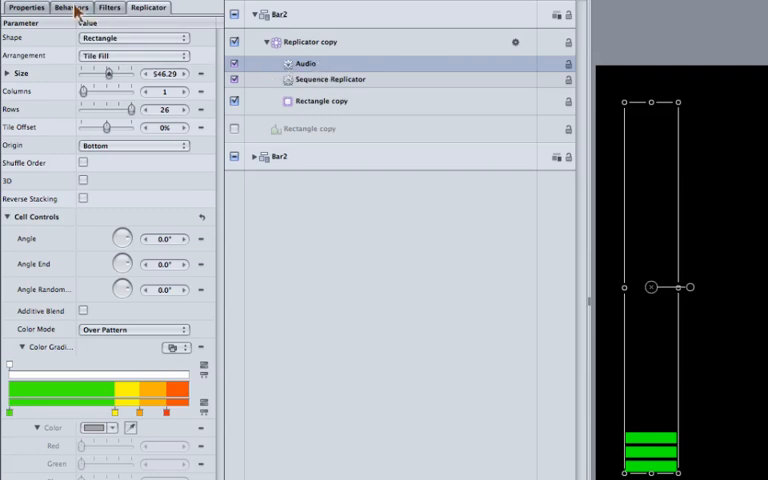
Step: Adjust Bar2's Audio behavior to a different frequency band, then switch to Safari
click(304, 64)
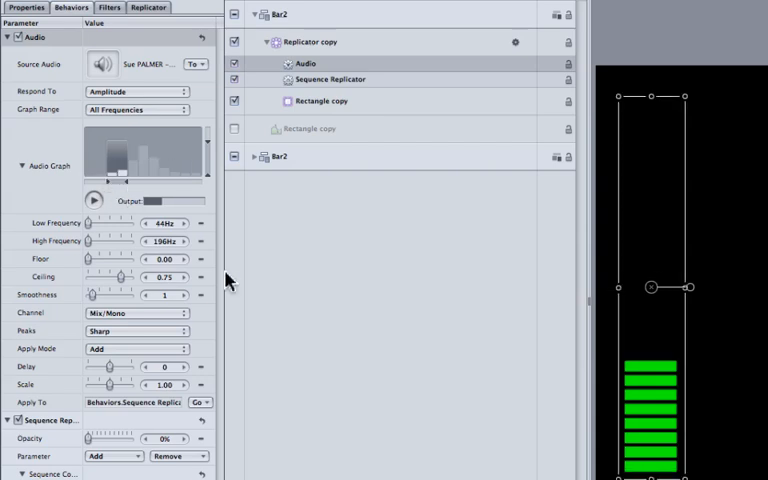
mouse_move(360, 22)
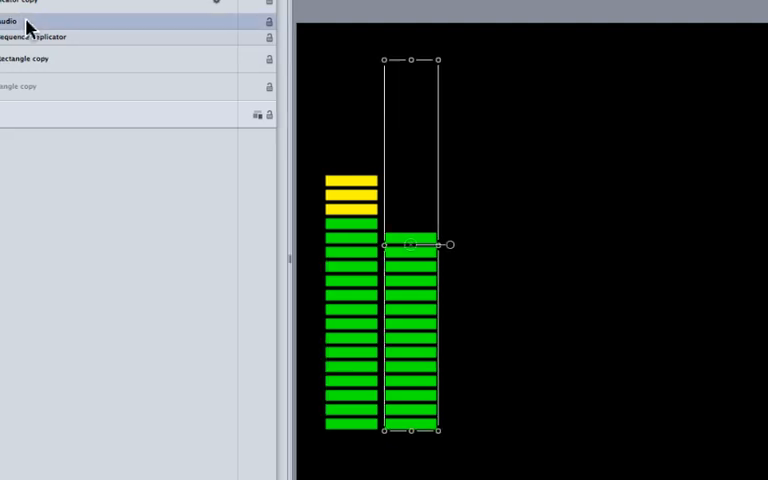
click(12, 20)
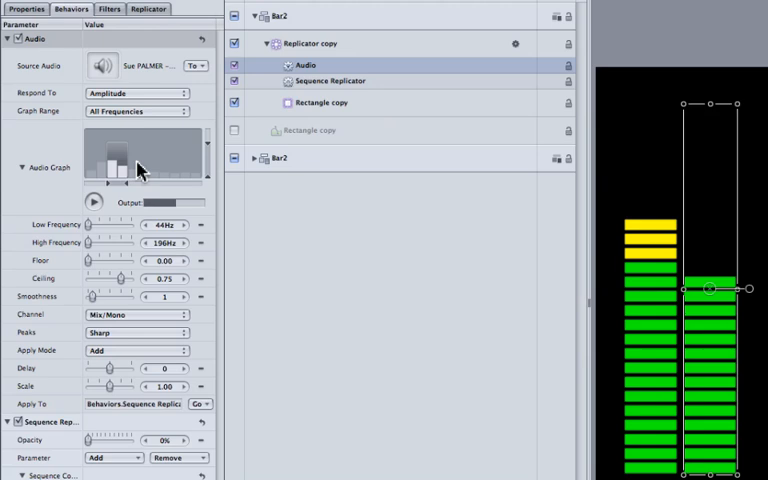
mouse_move(138, 184)
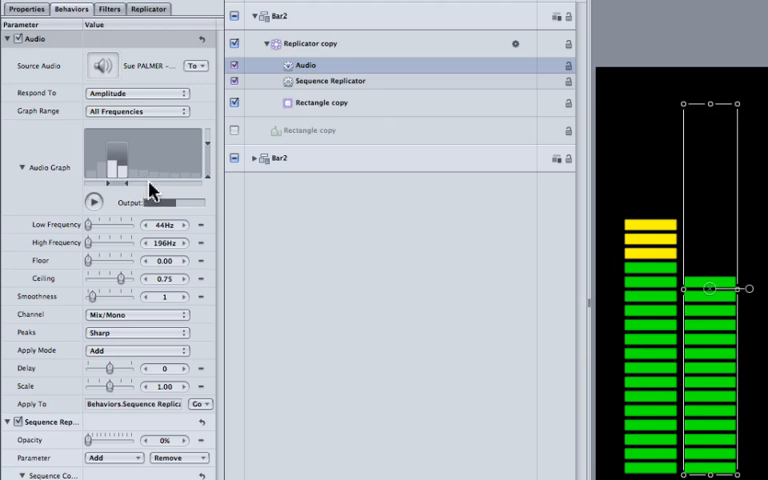
mouse_move(164, 190)
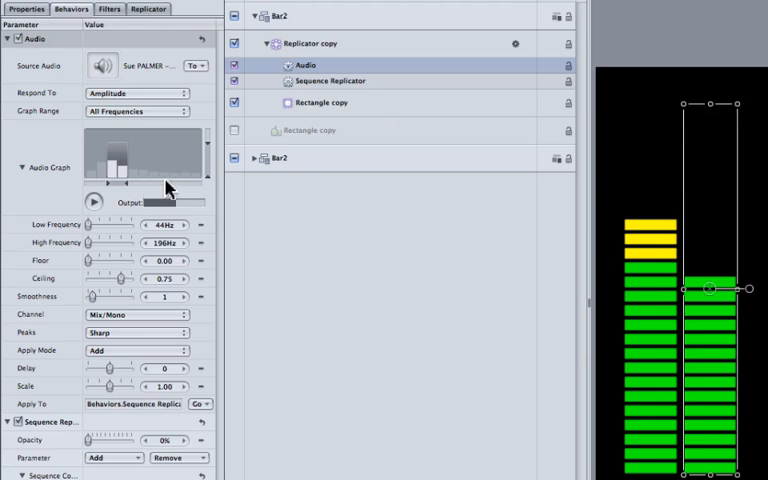
mouse_move(230, 210)
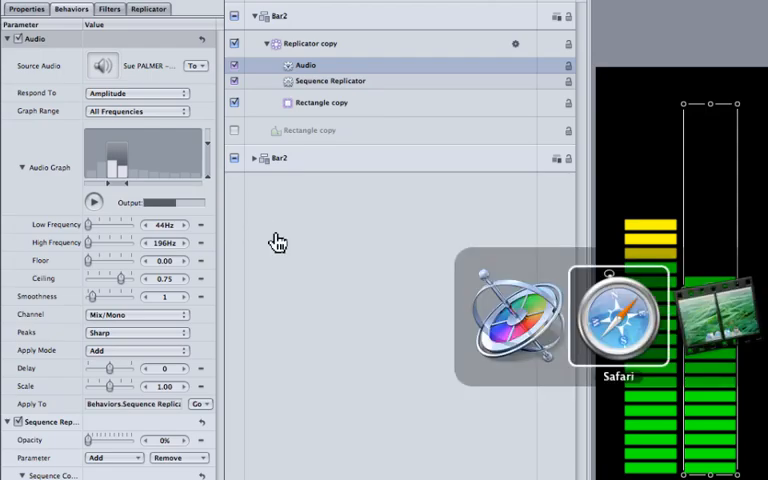
click(618, 320)
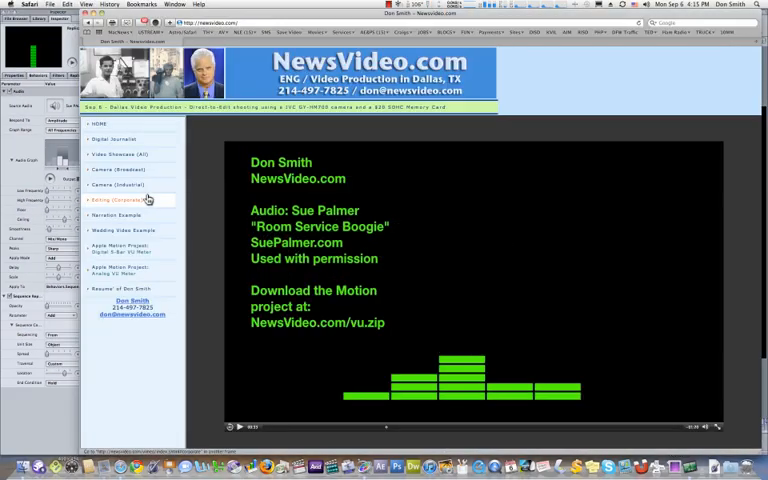